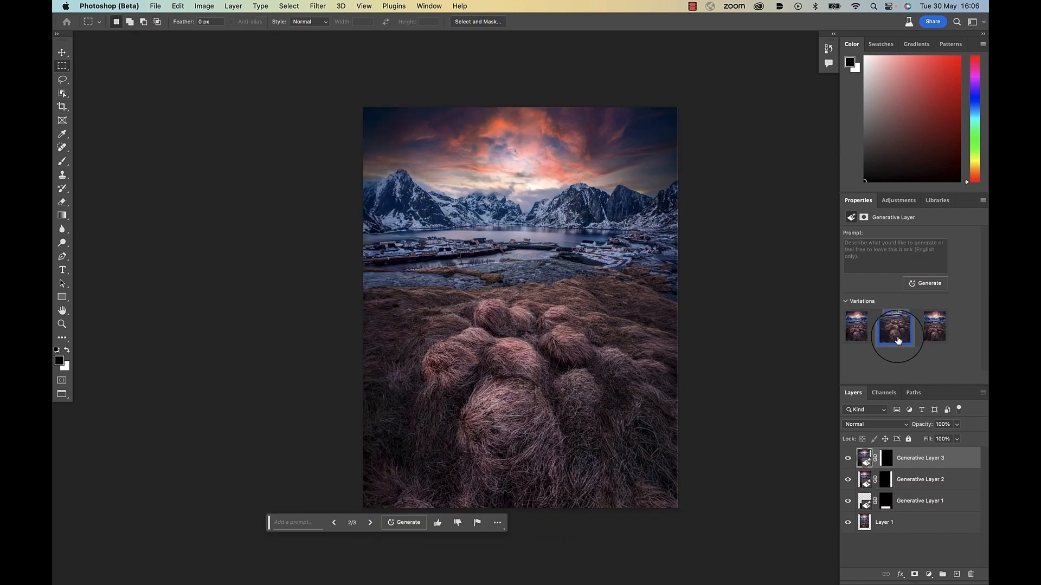
- Choose the second Generative Layer 3 variation for the extended straw-bale landscape
click(933, 326)
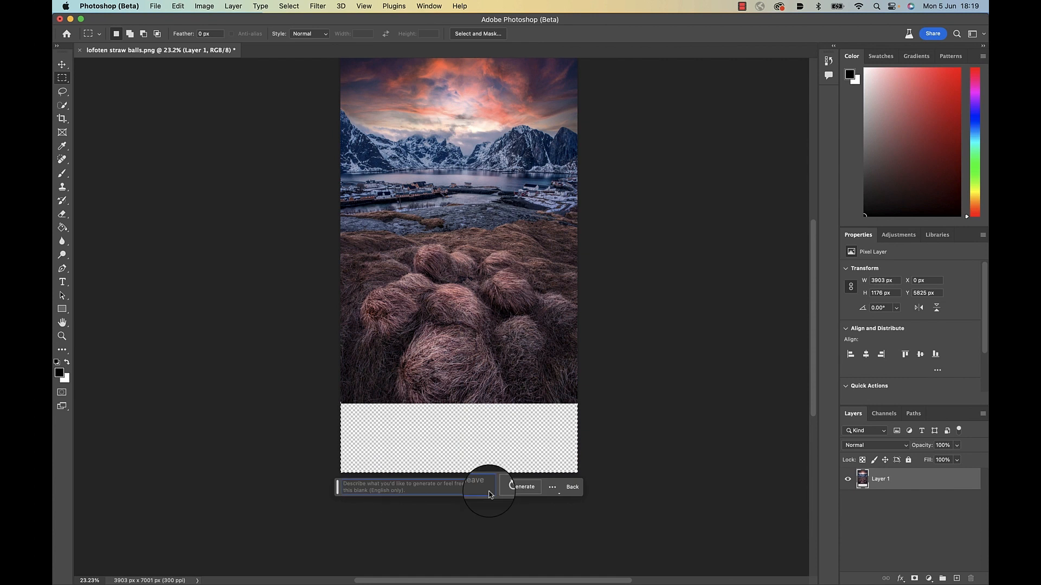
- Generate empty-prompt fills for the new area below and both sides, adding mountains, fjord and grass
click(522, 487)
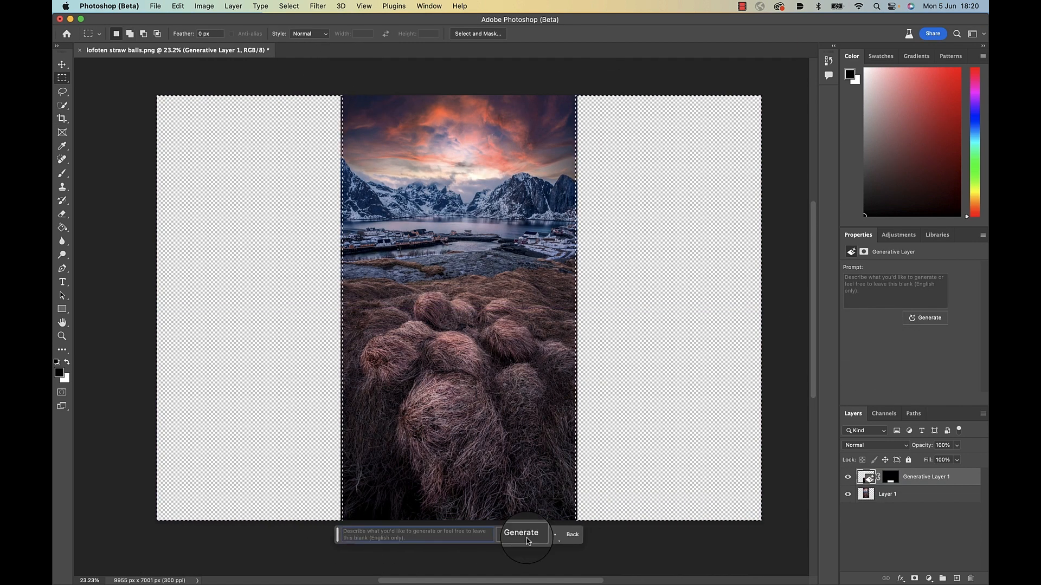
click(521, 534)
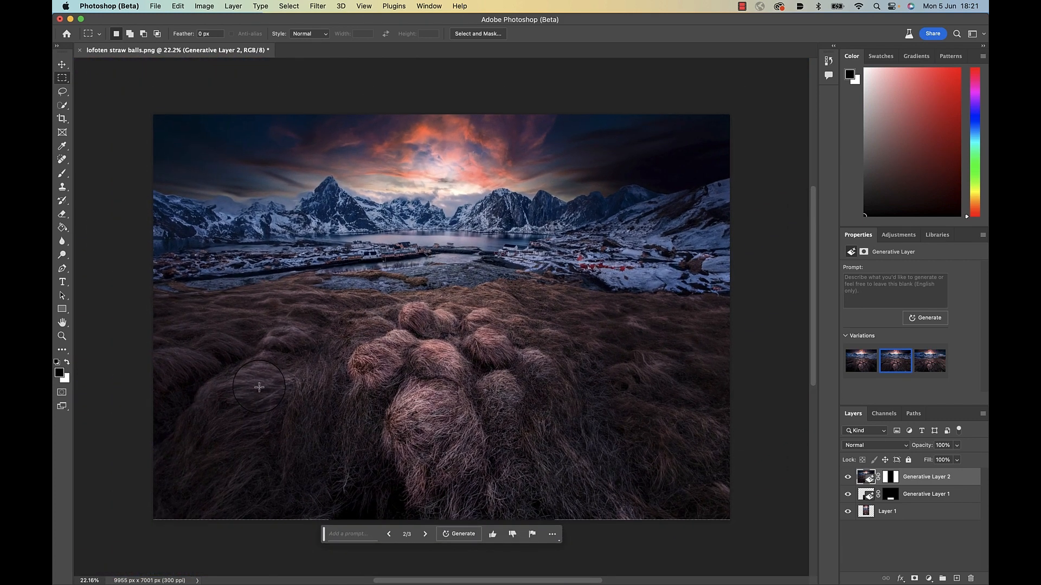
mouse_move(220, 539)
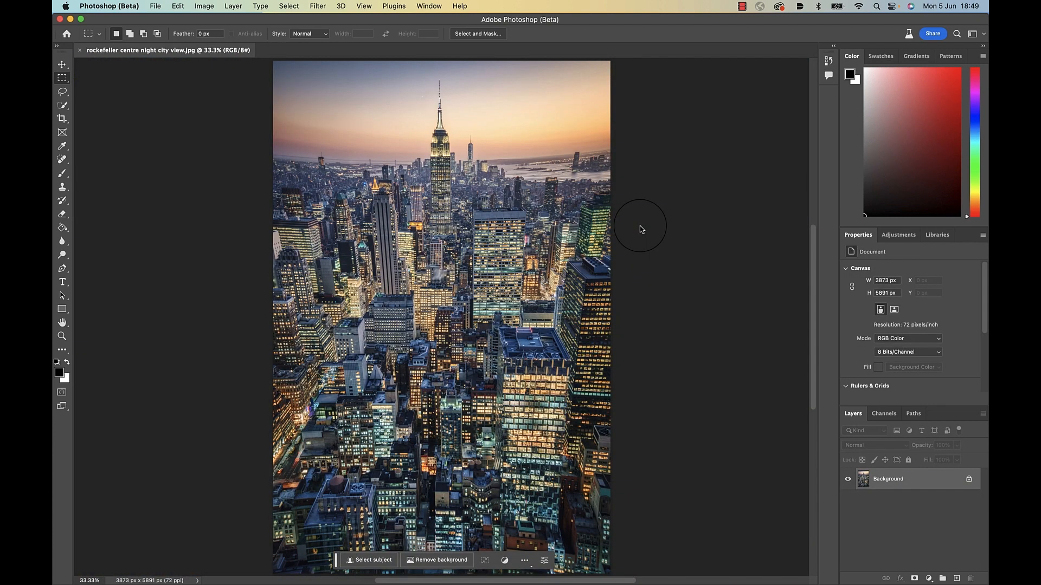
- Load rockefeller centre night city view.jpg from the File menu
click(62, 119)
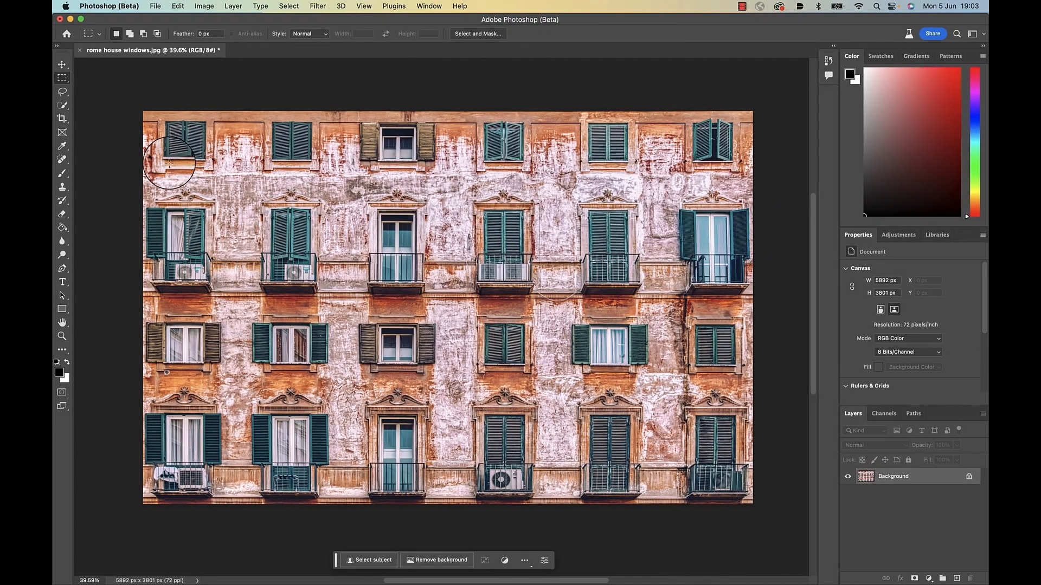
- Enlarge the canvas around the Rome facade and generate a matching facade with no prompt
drag(444, 306, 710, 458)
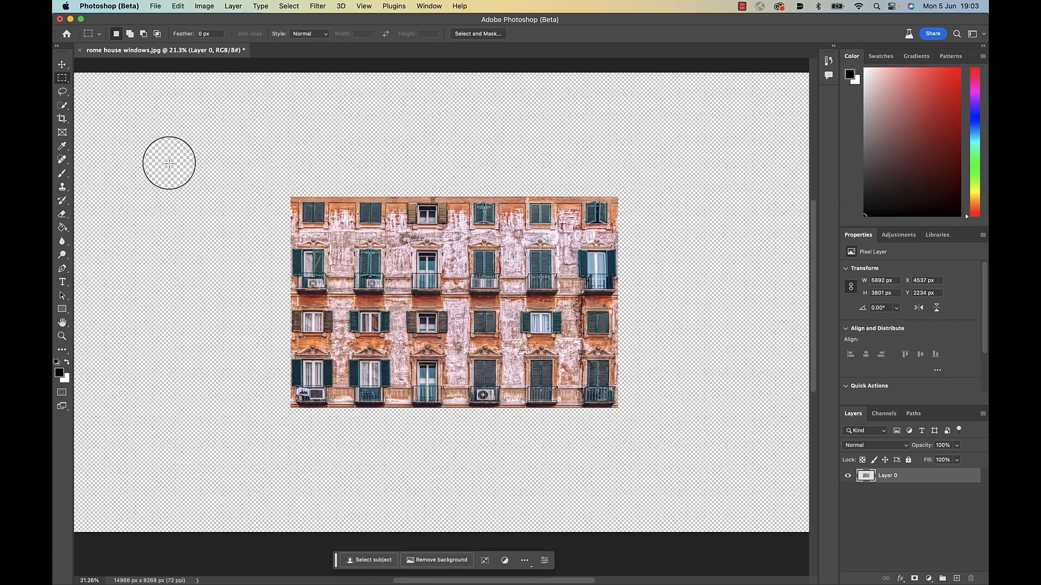
click(895, 360)
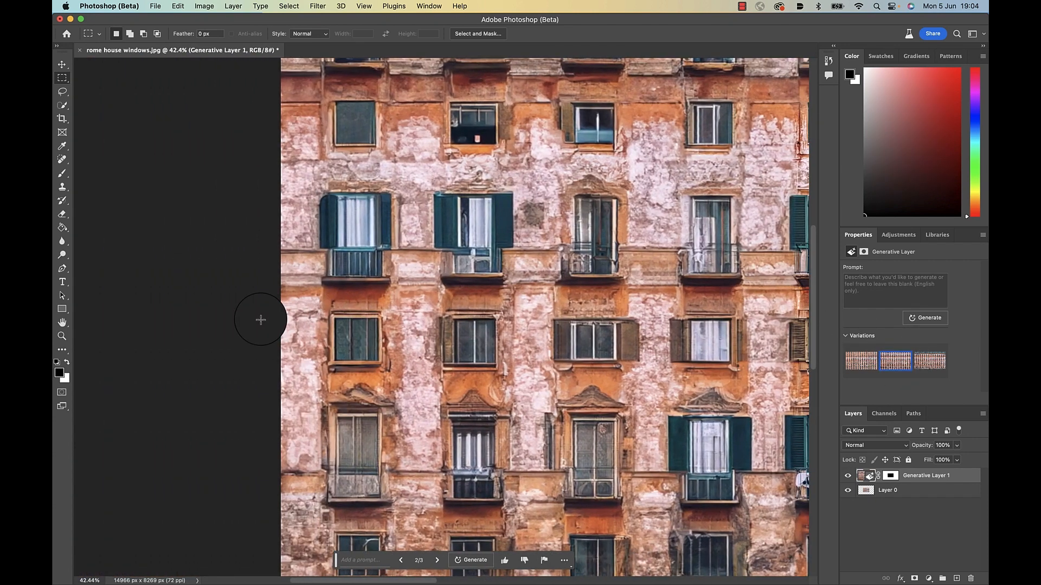
scroll(down, 3)
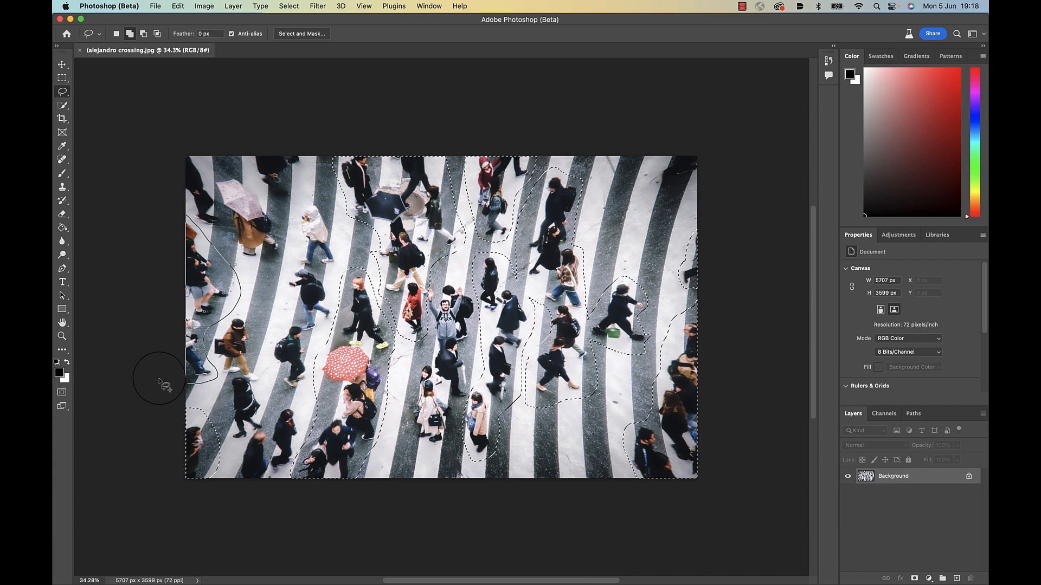
- Generate the 'remove people' fill on the crossing and review another crowd-removal variation
click(928, 318)
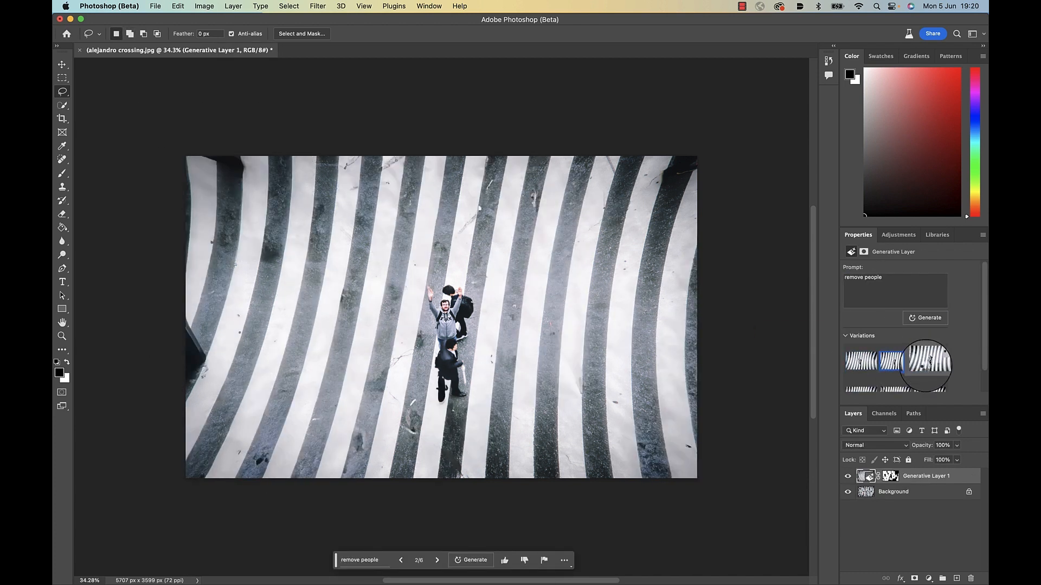
click(925, 365)
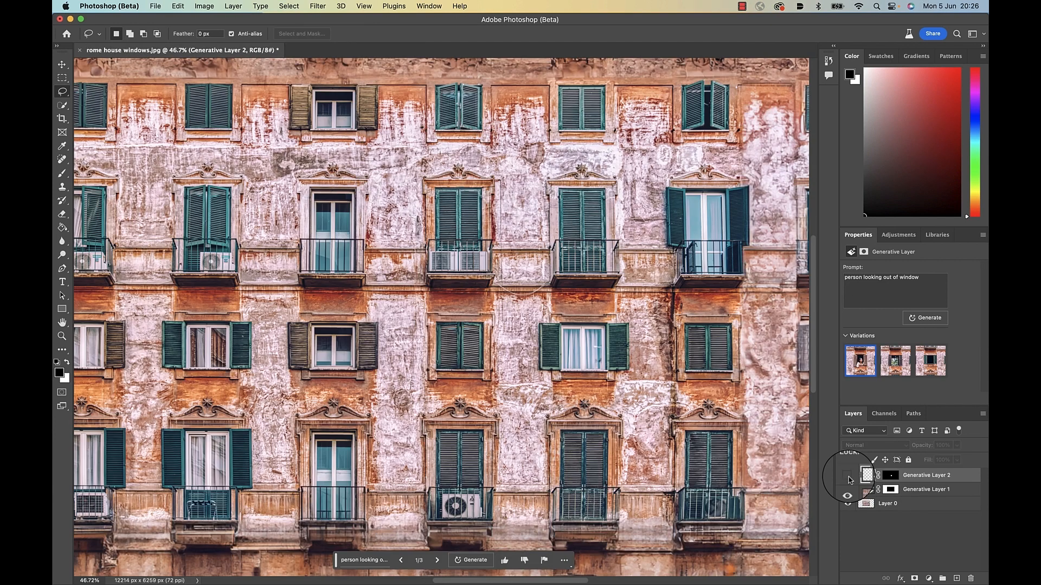
- Hide Generative Layer 2 to view the Rome facade without the person in the window
click(846, 475)
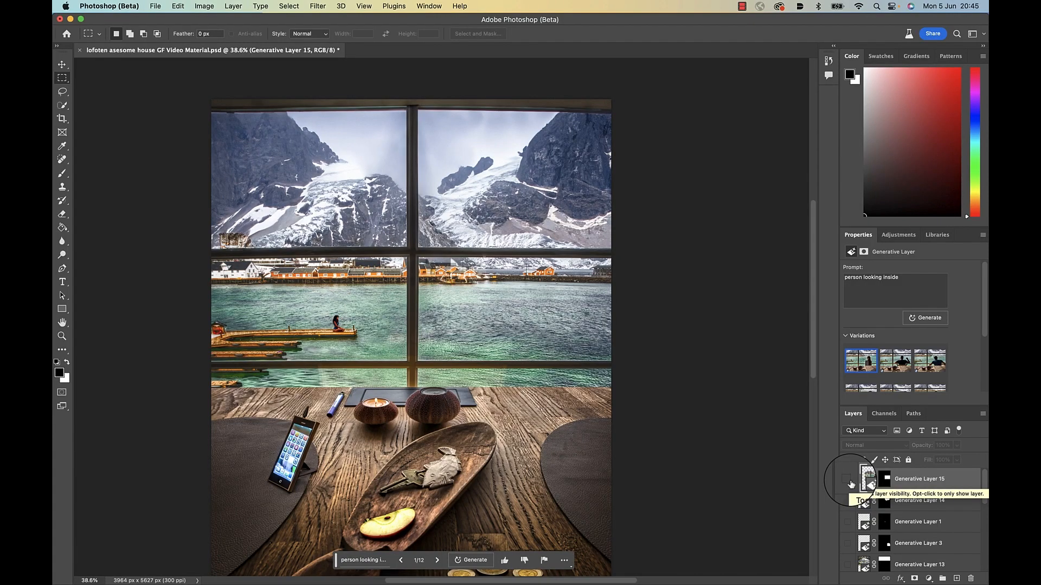
- Show Generative Layer 15 'person looking inside' and select its second variation, the seated man
click(851, 484)
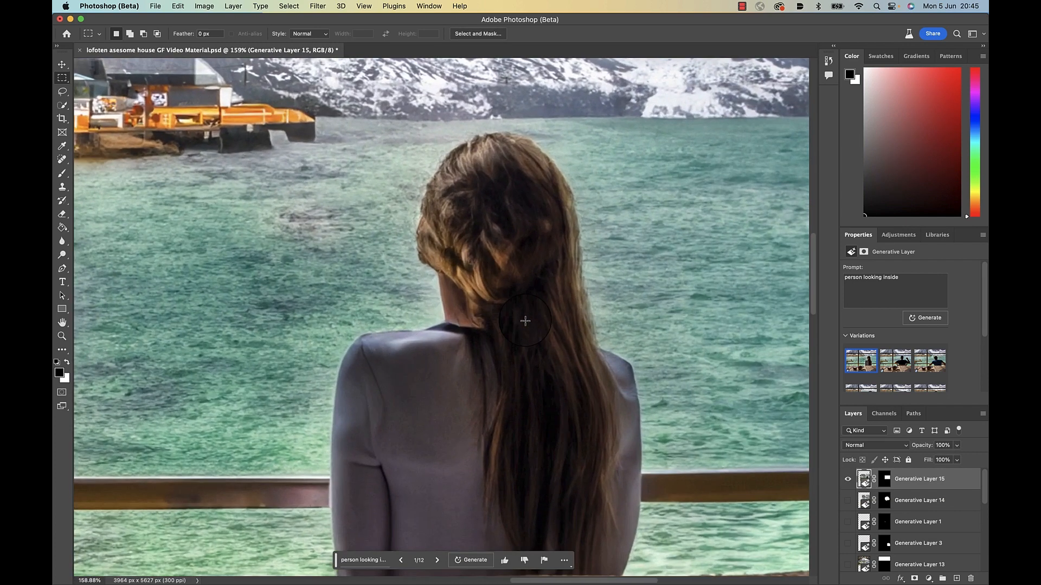
click(437, 560)
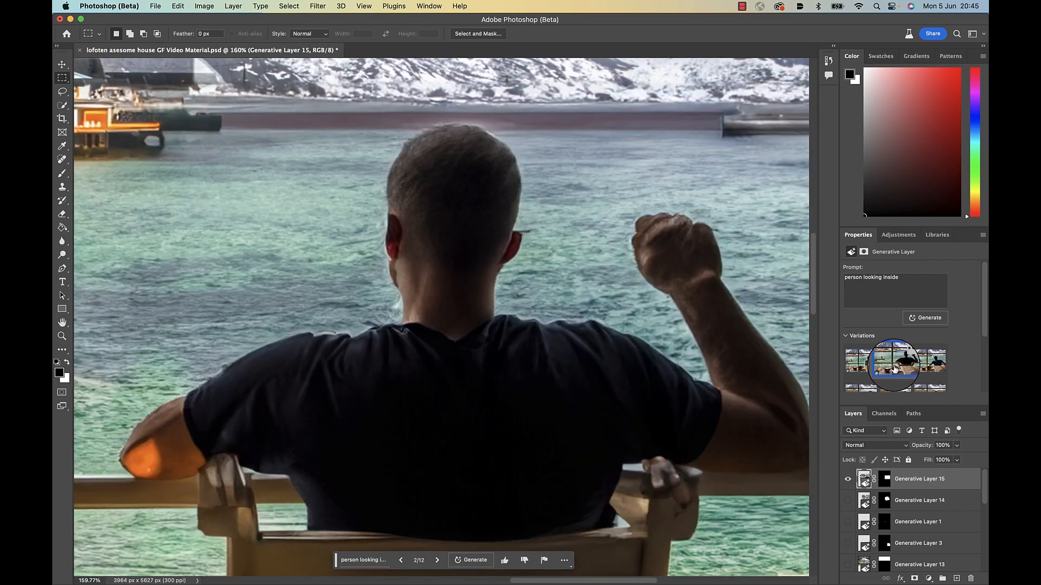